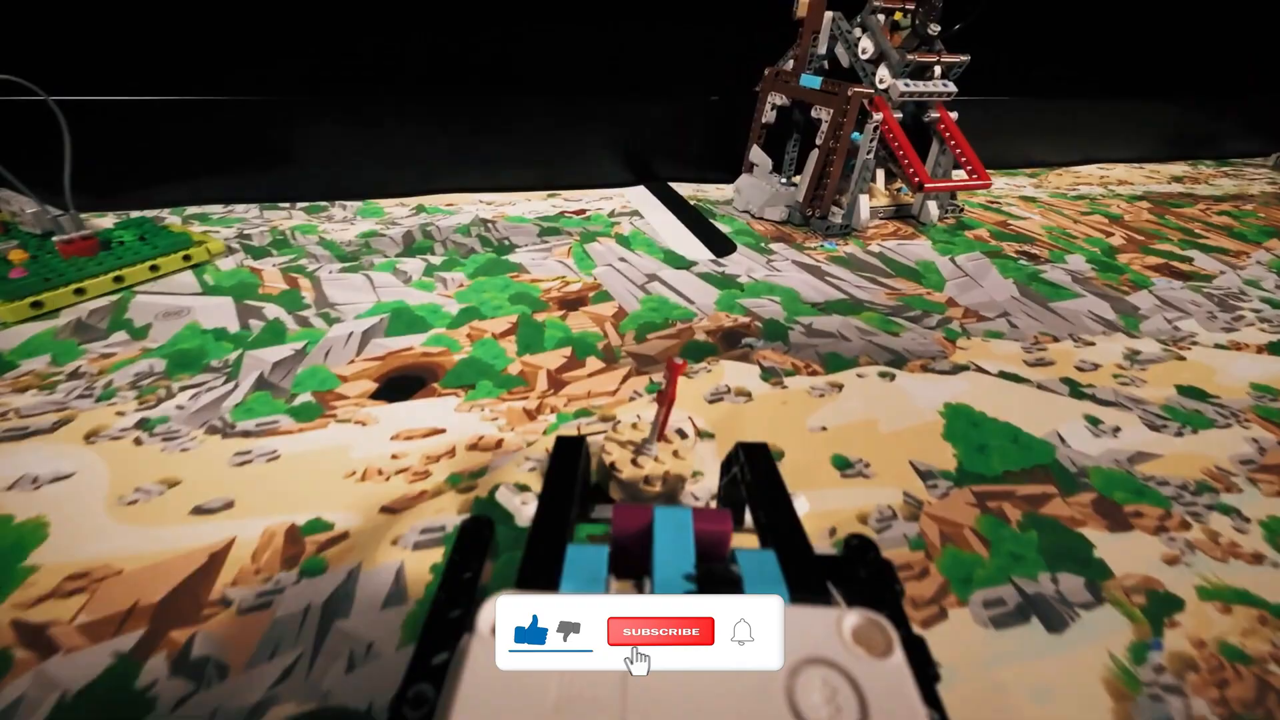
click(661, 632)
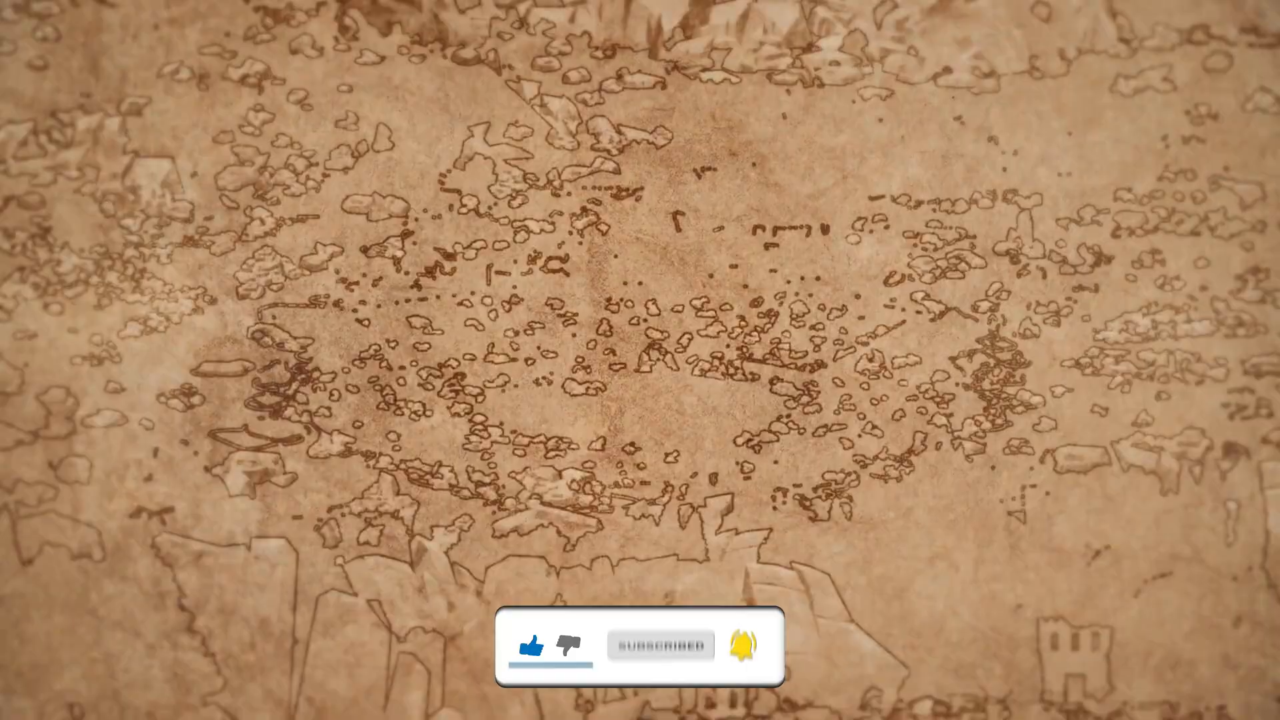